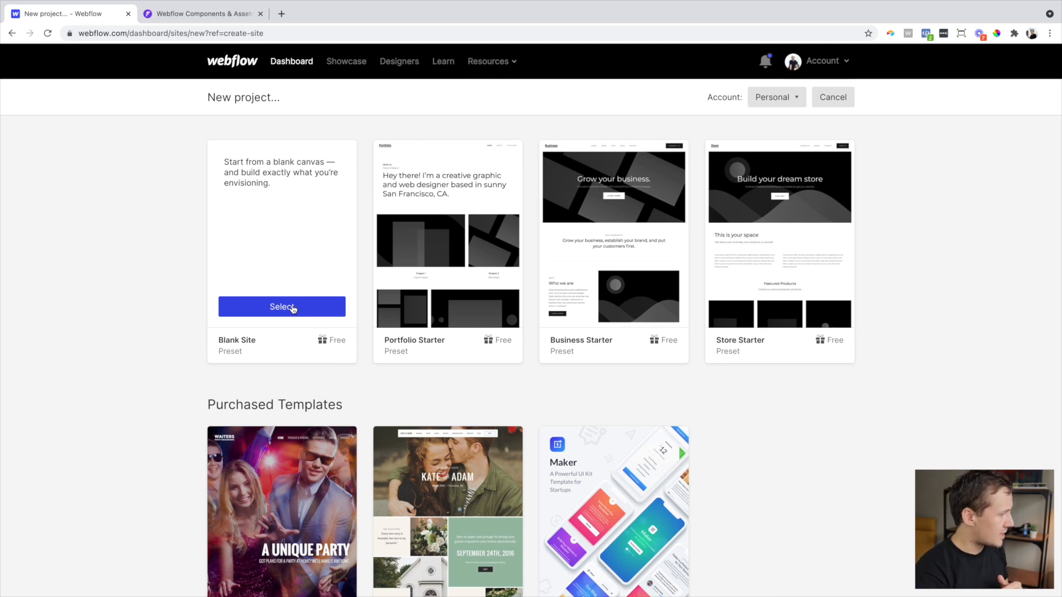
Browse the new-project presets and templates by scrolling down and back up
{"action": "scroll", "scroll_direction": "down", "scroll_amount": 3}
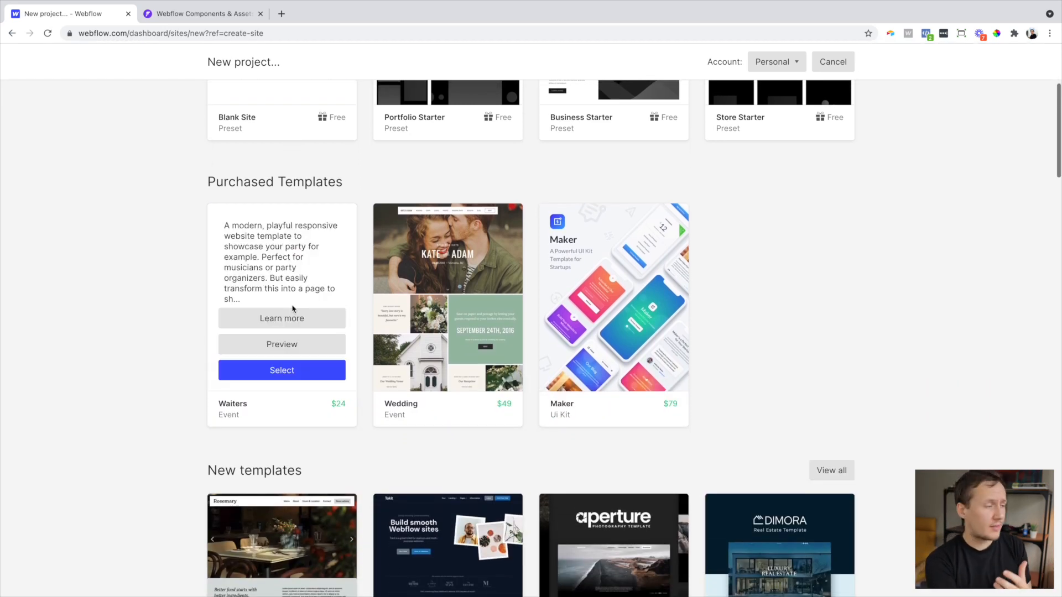
{"action": "scroll", "scroll_direction": "up", "scroll_amount": 3}
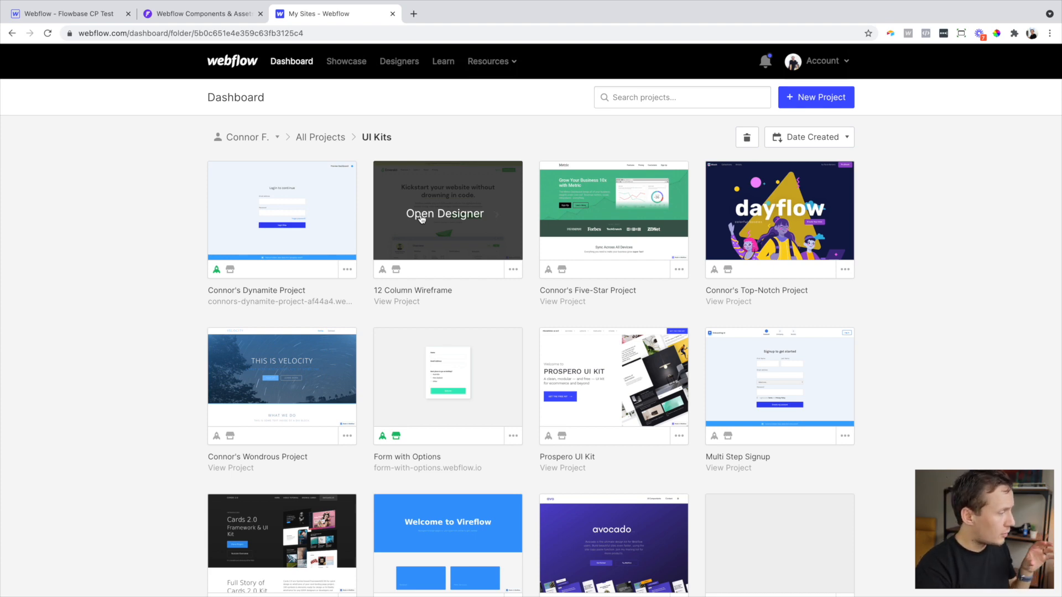
Copy the Cards 2.0 kit sections into Flowbase CP Test's Body, then return to Dashboard
{"action": "left_click", "coordinate": [445, 213]}
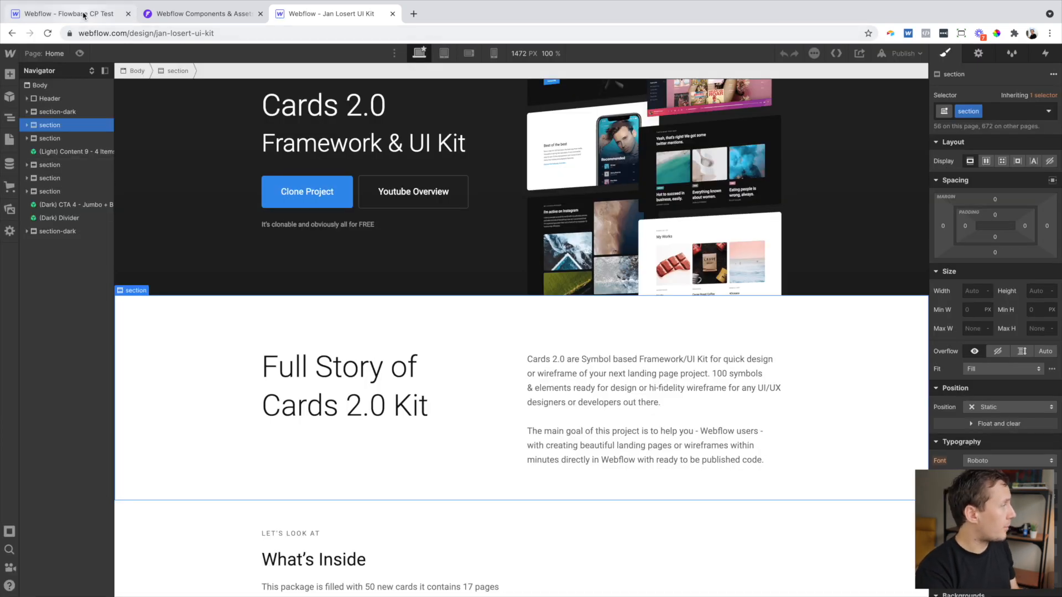
{"action": "left_click", "coordinate": [64, 13]}
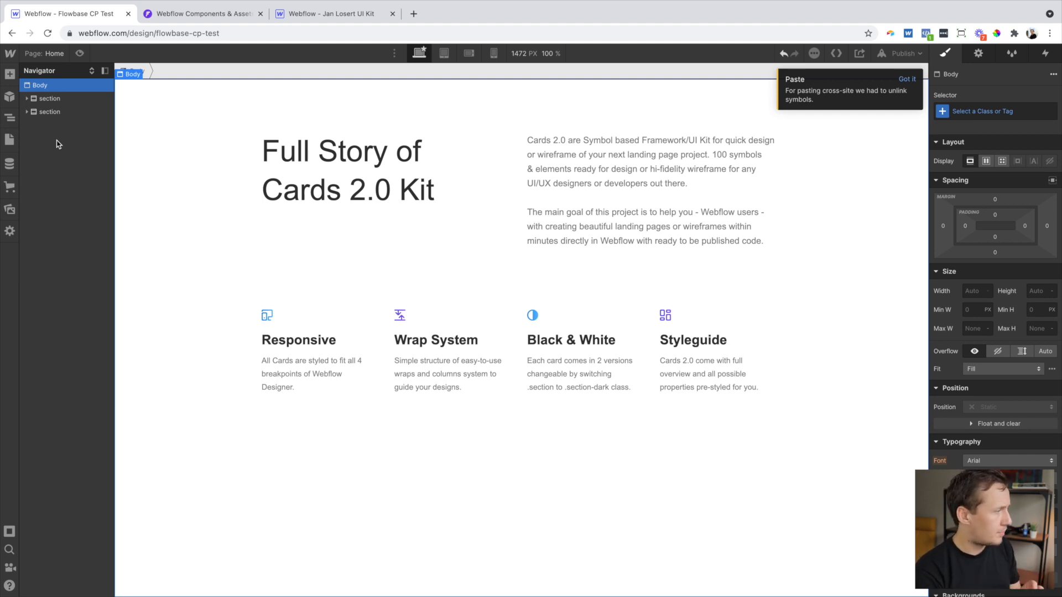
{"action": "left_click", "coordinate": [332, 13]}
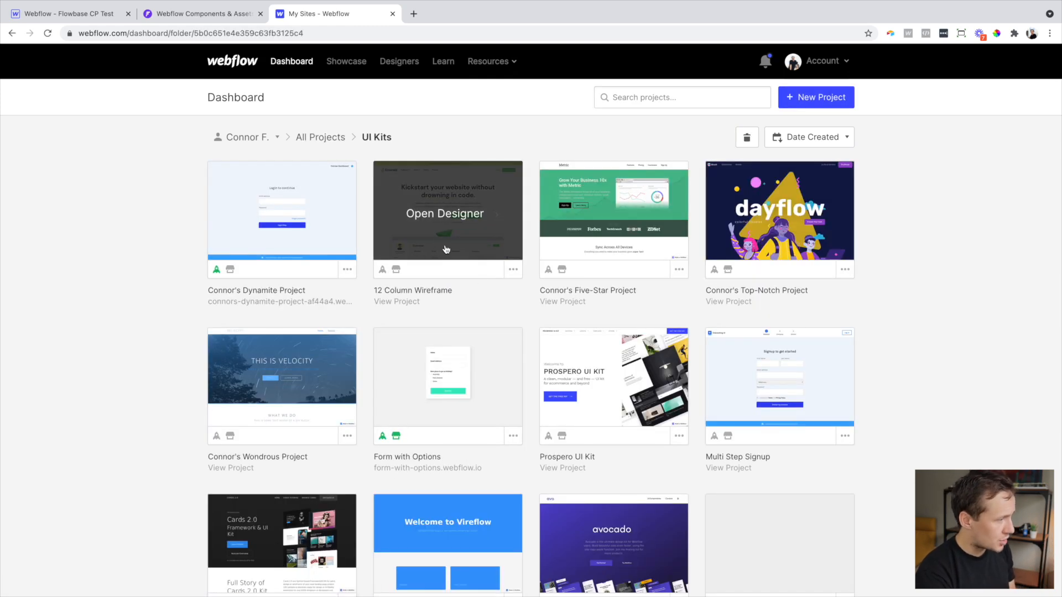
Open the Avocado UI kit in the Designer, then switch to the Flowbase tab
{"action": "left_click", "coordinate": [612, 544]}
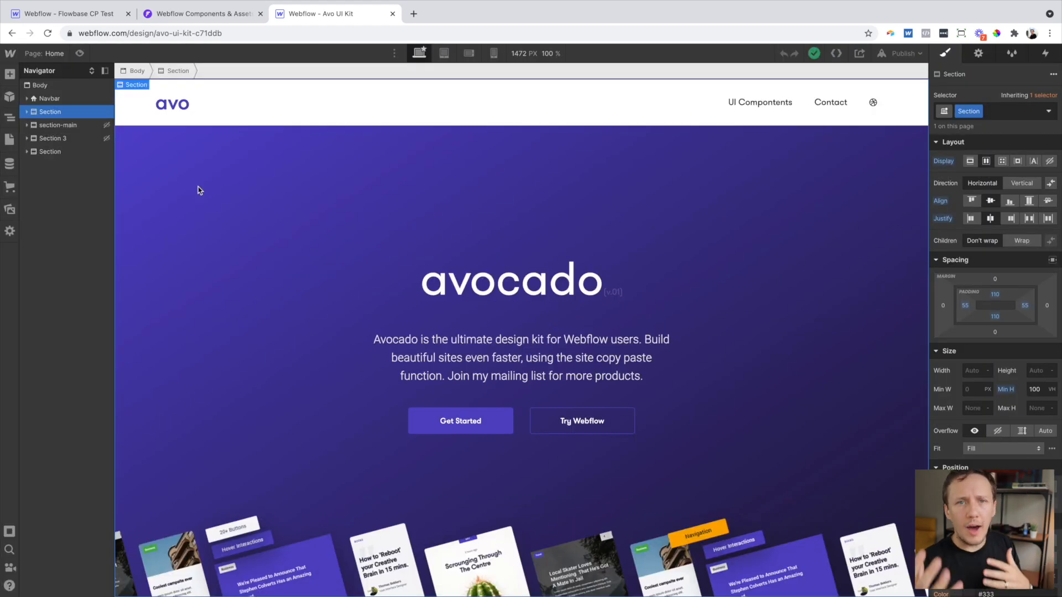
{"action": "left_click", "coordinate": [199, 13]}
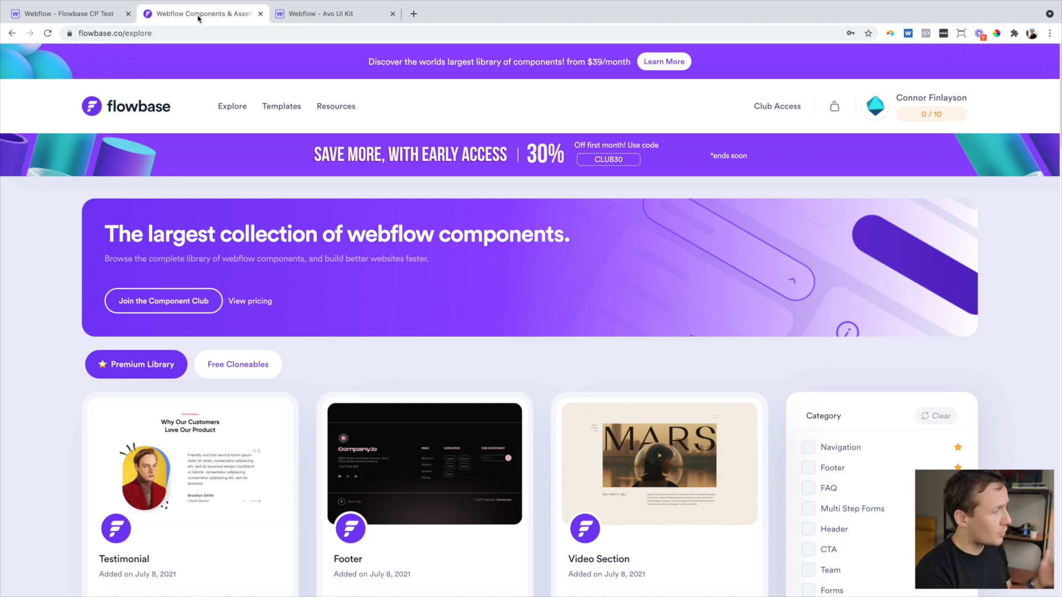
Filter the Flowbase library to Header components and open the dark Prototyping header
{"action": "scroll", "scroll_direction": "down", "scroll_amount": 3}
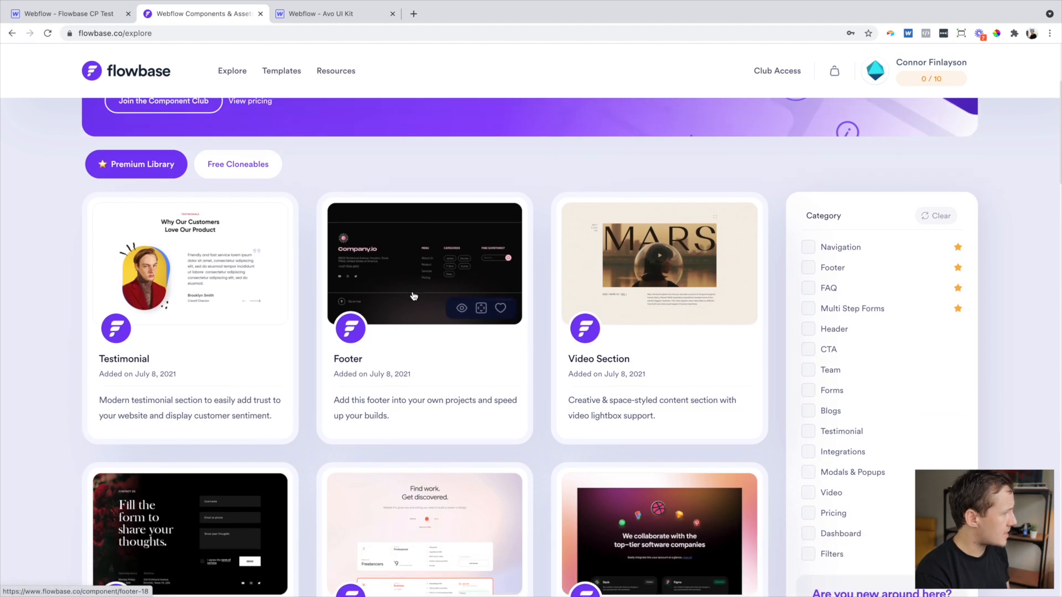
{"action": "scroll", "scroll_direction": "down", "scroll_amount": 3}
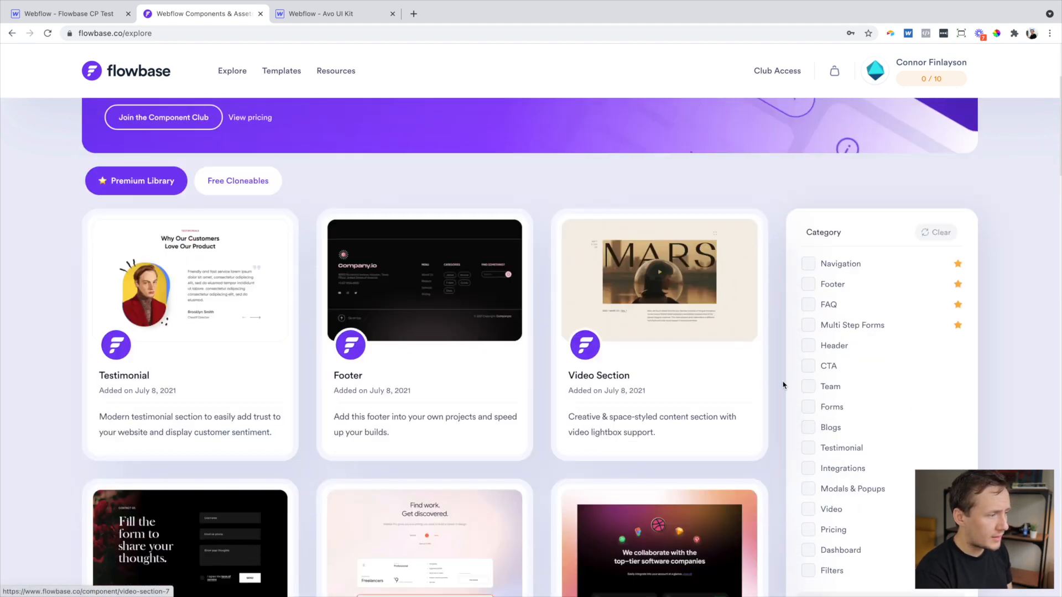
{"action": "scroll", "scroll_direction": "down", "scroll_amount": 3}
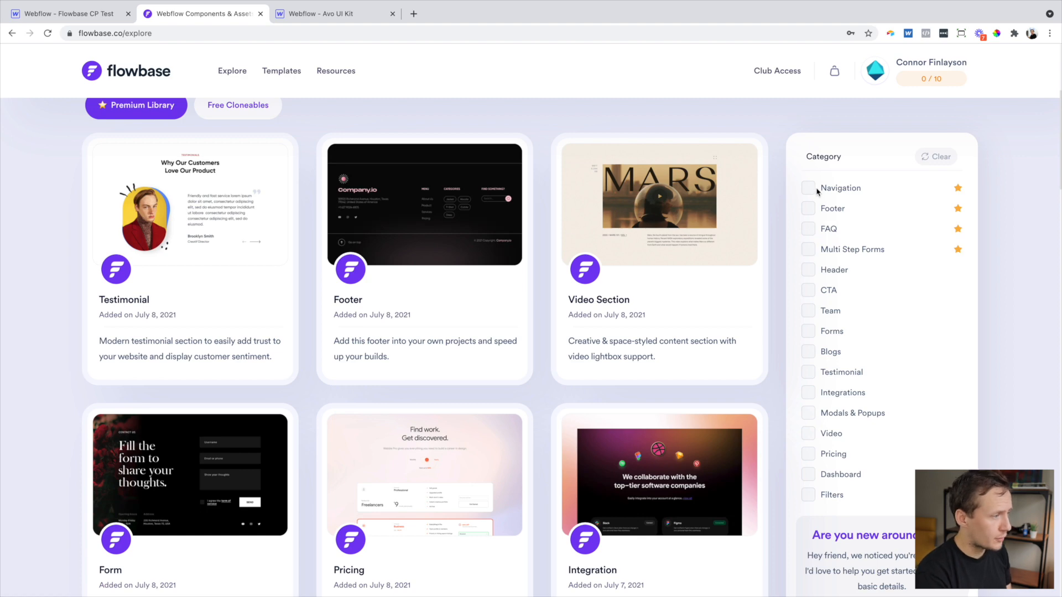
{"action": "left_click", "coordinate": [808, 269]}
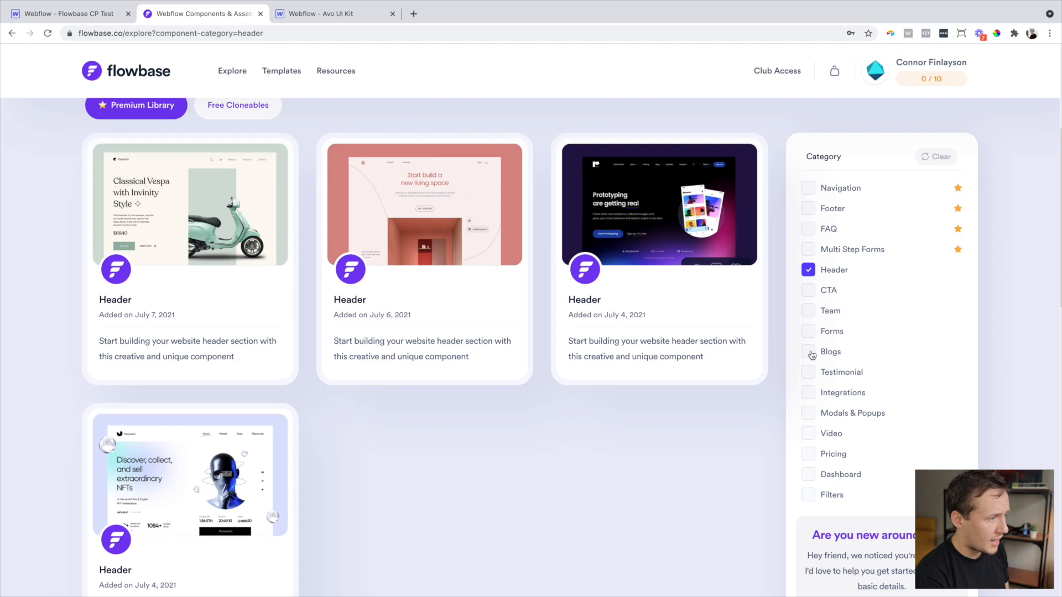
{"action": "left_click", "coordinate": [807, 352]}
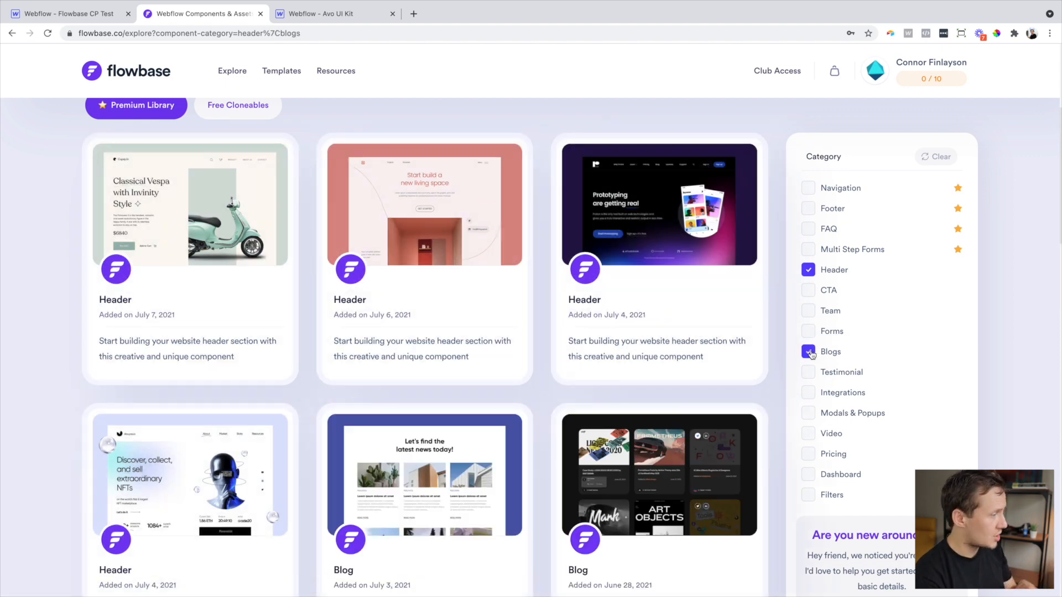
{"action": "left_click", "coordinate": [808, 352]}
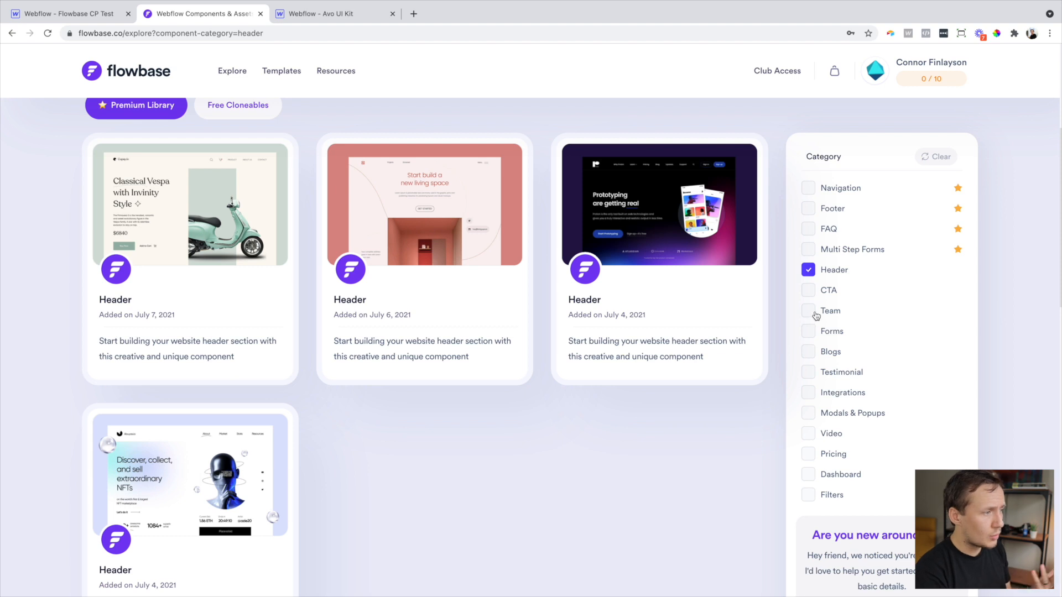
{"action": "mouse_move", "coordinate": [654, 290]}
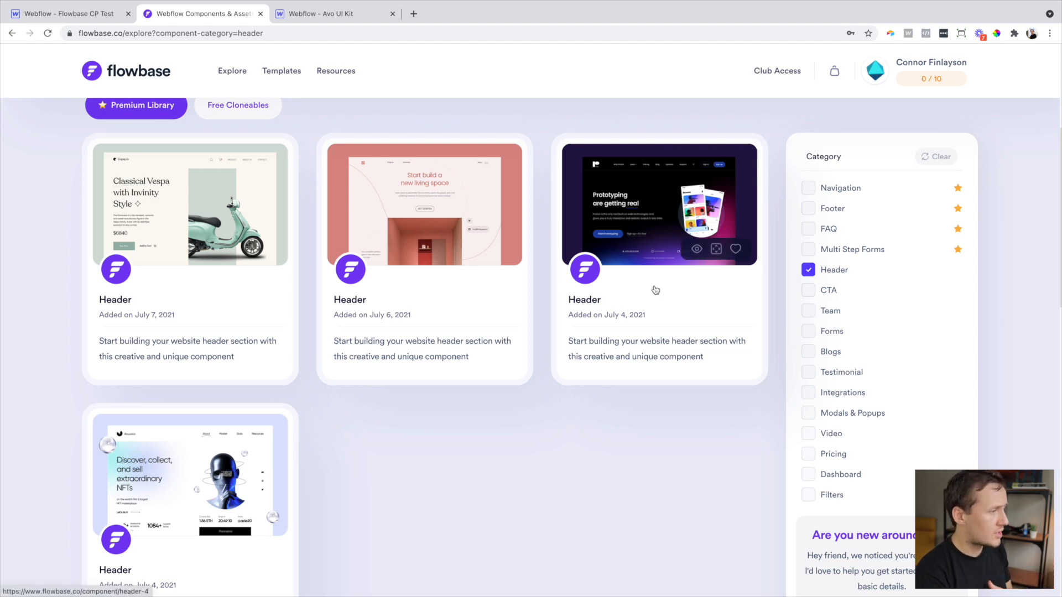
{"action": "mouse_move", "coordinate": [663, 217]}
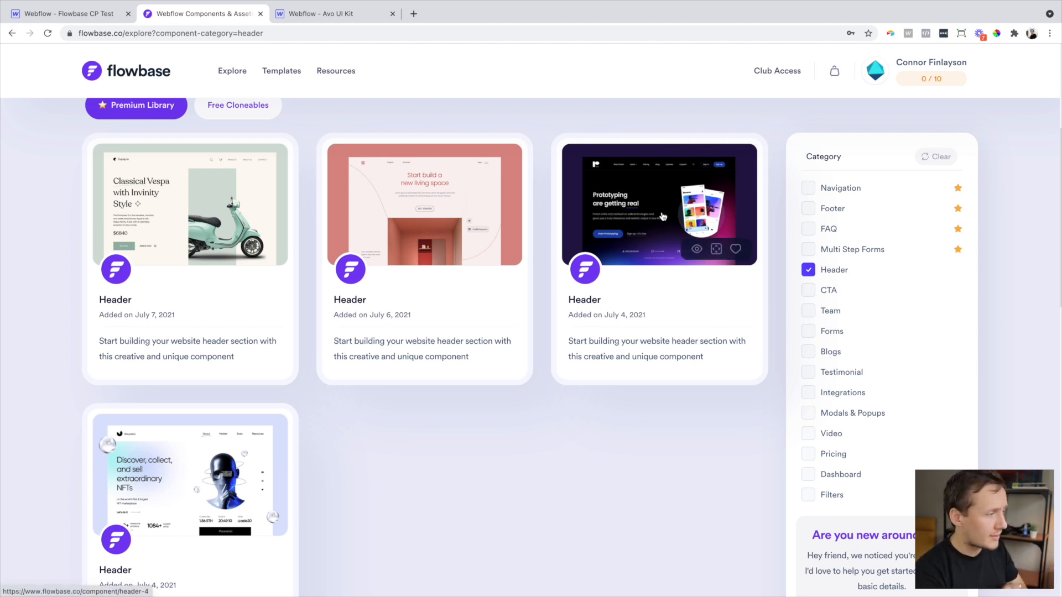
{"action": "left_click", "coordinate": [659, 204]}
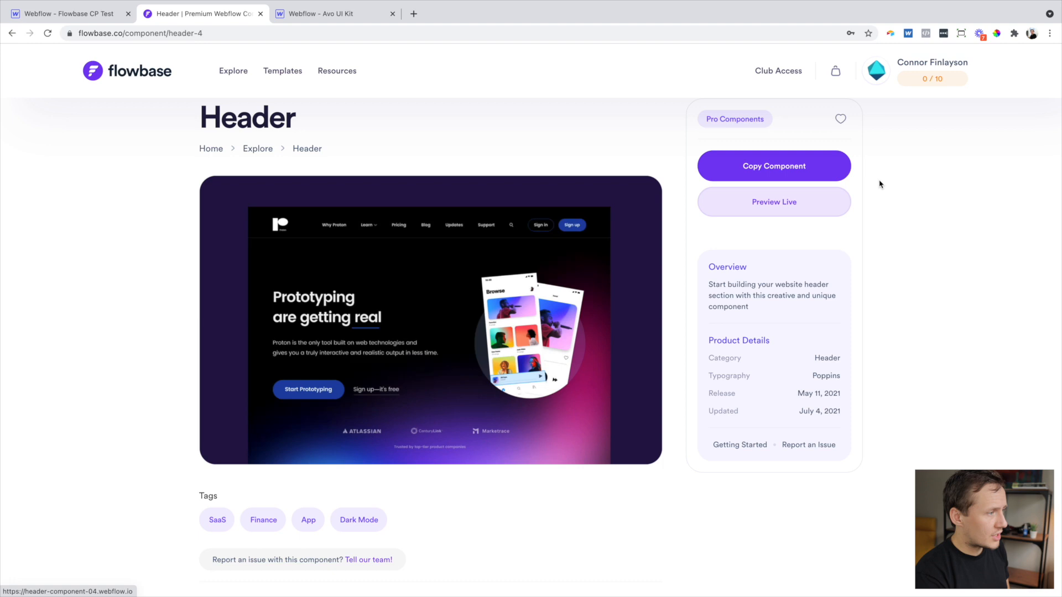
Copy the dark Prototyping header into the Webflow test project's Body, then return to Flowbase
{"action": "left_click", "coordinate": [68, 14]}
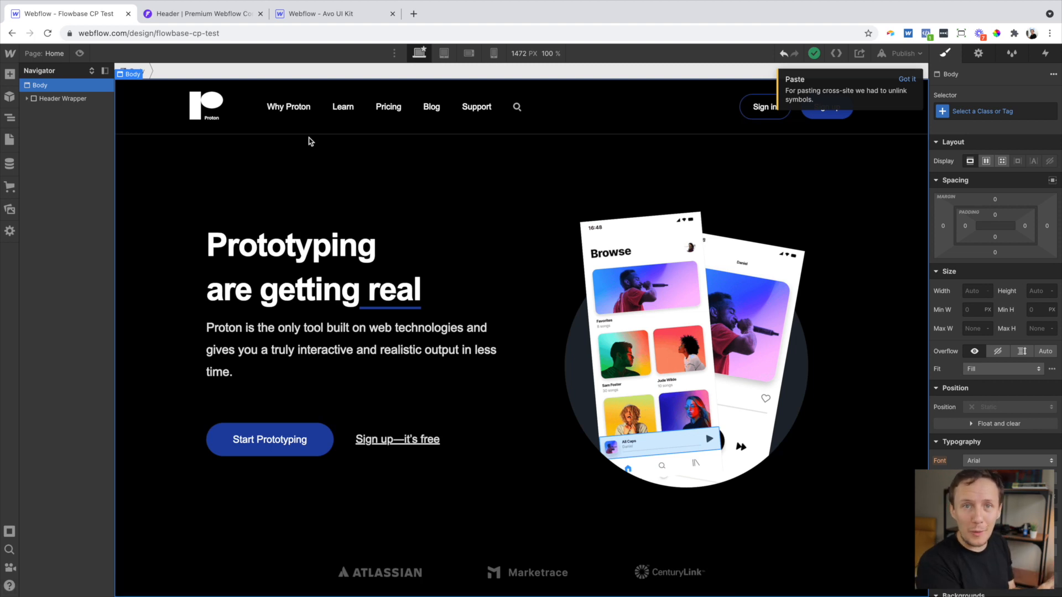
{"action": "left_click", "coordinate": [201, 14]}
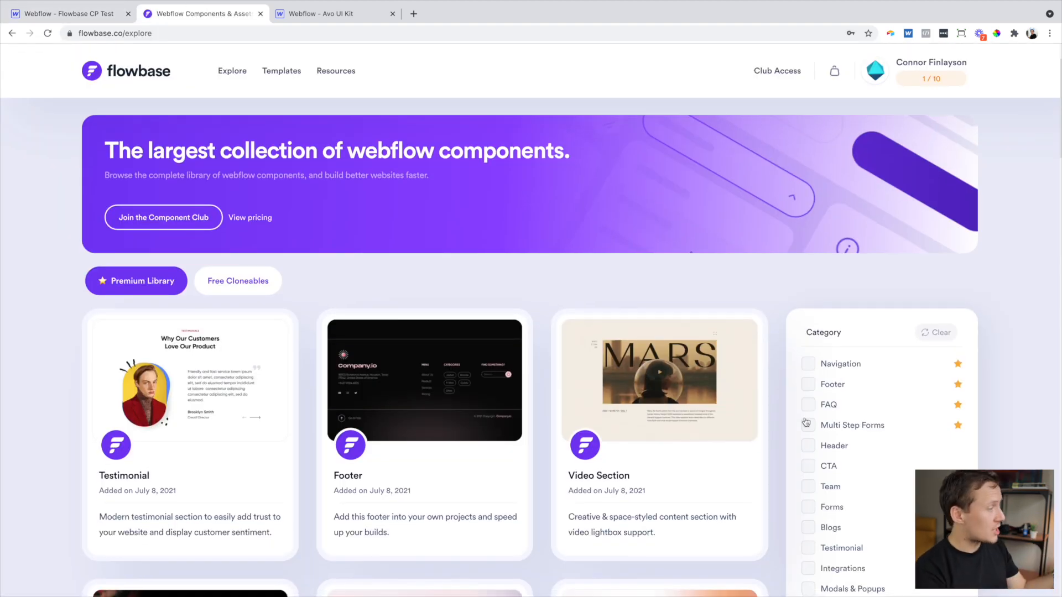
Filter to Multi Step Forms and copy the side-panel SaaS Multi Step Form component
{"action": "scroll", "scroll_direction": "down", "scroll_amount": 3}
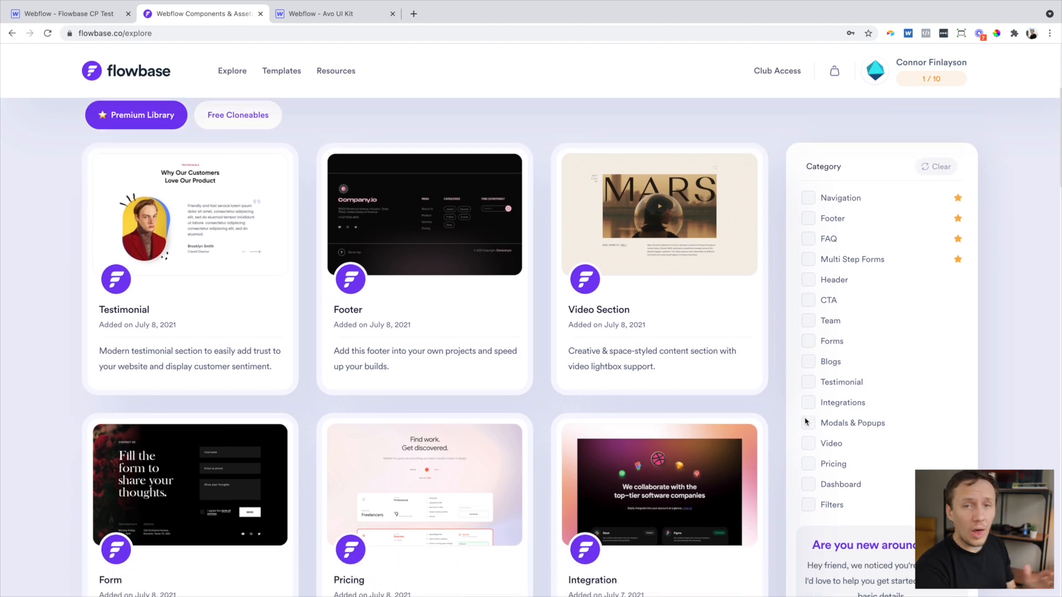
{"action": "scroll", "scroll_direction": "down", "scroll_amount": 3}
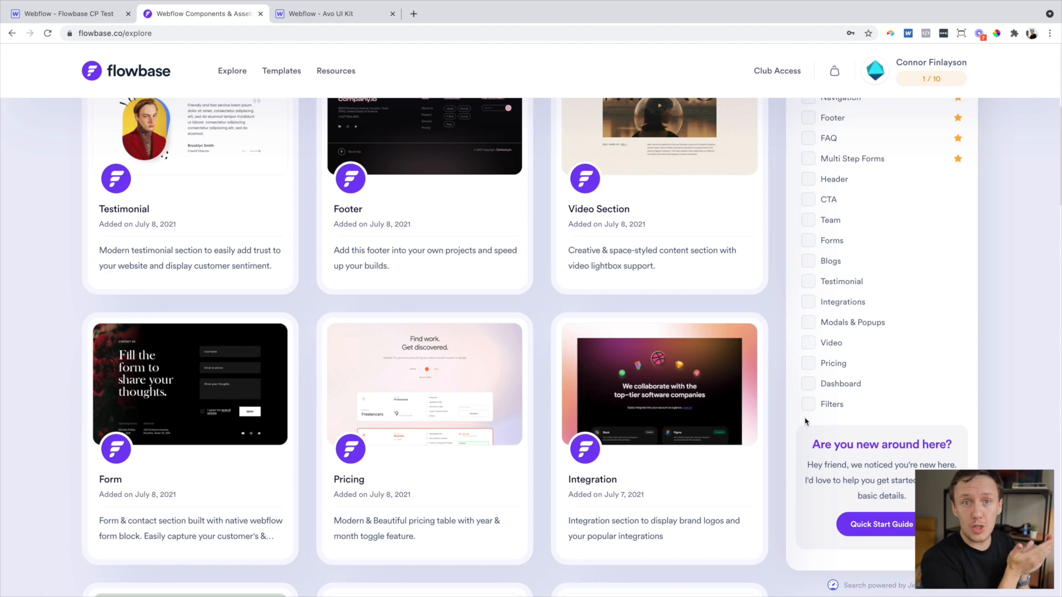
{"action": "left_click", "coordinate": [808, 159]}
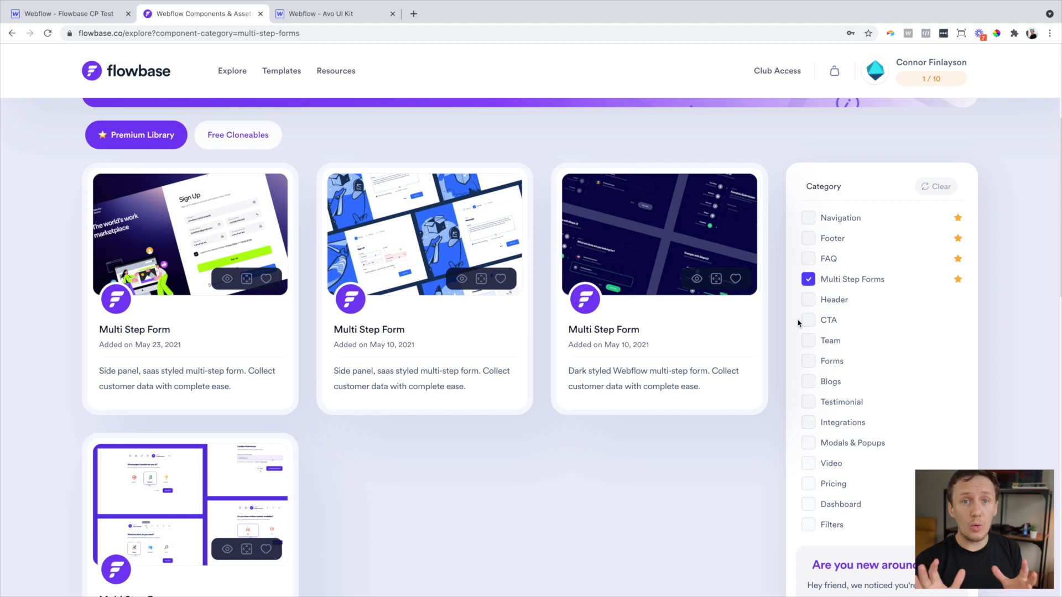
{"action": "left_click", "coordinate": [190, 240]}
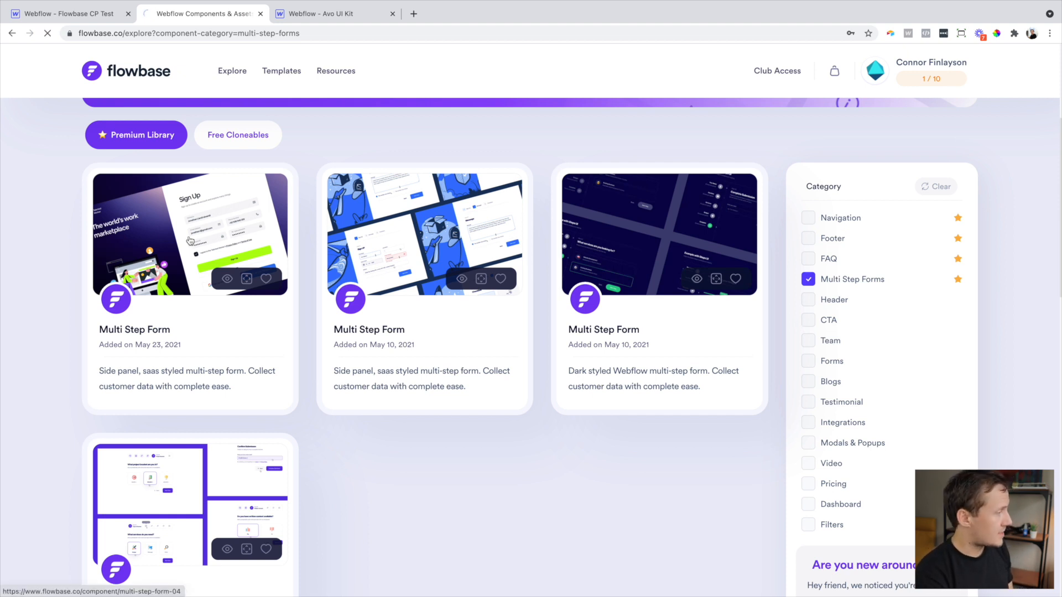
{"action": "left_click", "coordinate": [190, 235]}
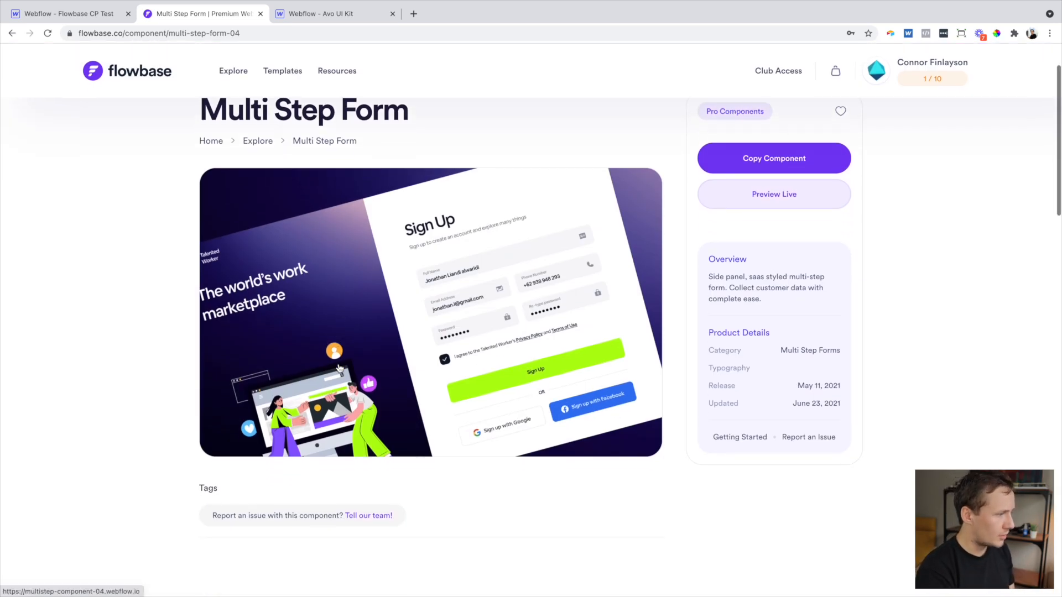
{"action": "left_click", "coordinate": [774, 158]}
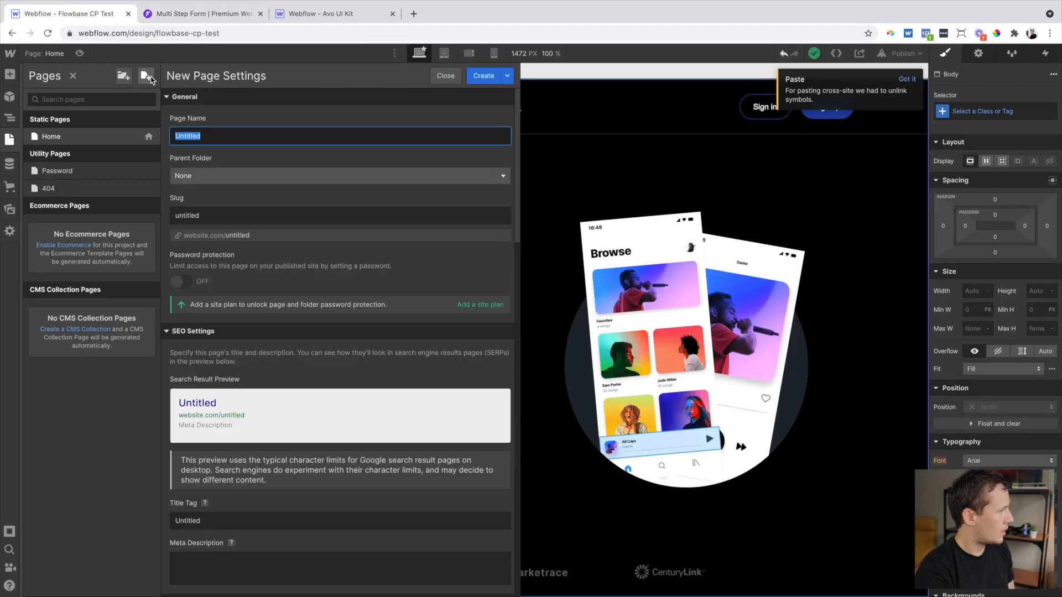
Create a 'Signup' page holding the pasted multi-step form and check its slides
{"action": "type", "text": "Signup Psg"}
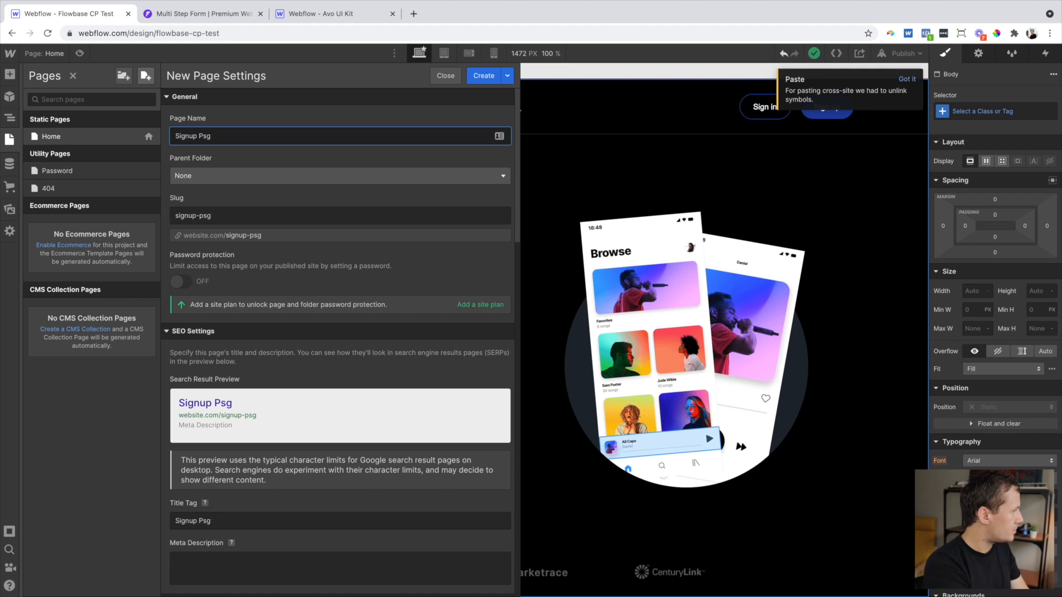
{"action": "left_click", "coordinate": [482, 75]}
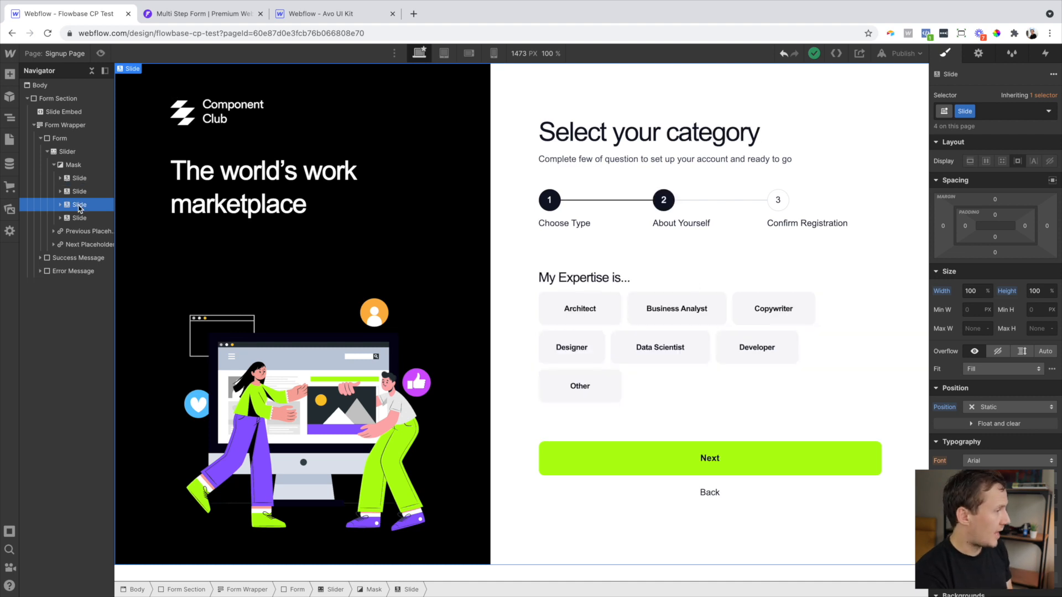
{"action": "left_click", "coordinate": [77, 217]}
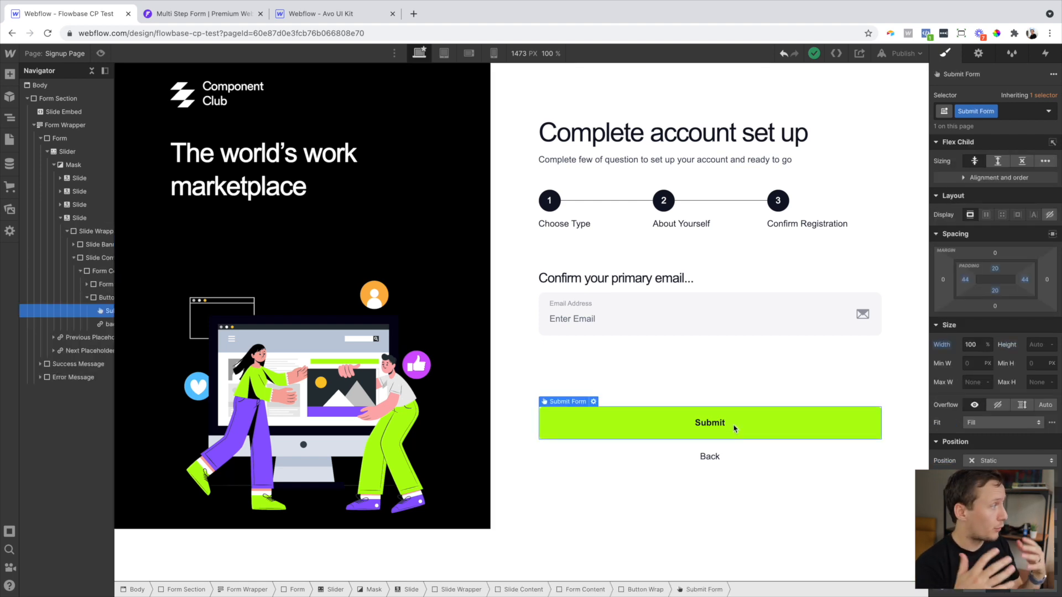
{"action": "left_click", "coordinate": [200, 13]}
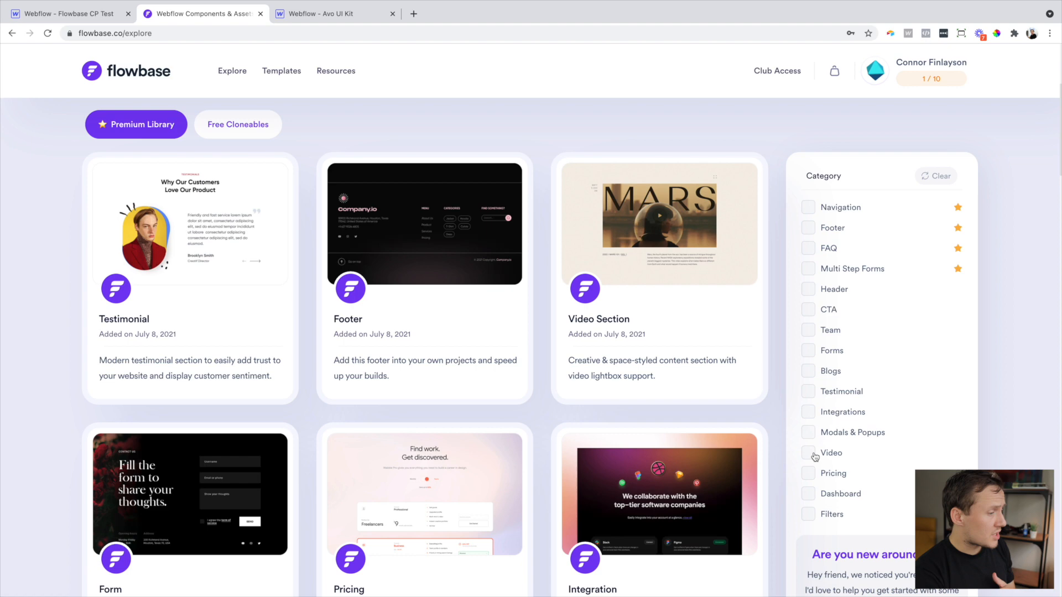
Filter the library to Video, Modals & Popups, Integrations and Testimonial components
{"action": "left_click", "coordinate": [808, 453]}
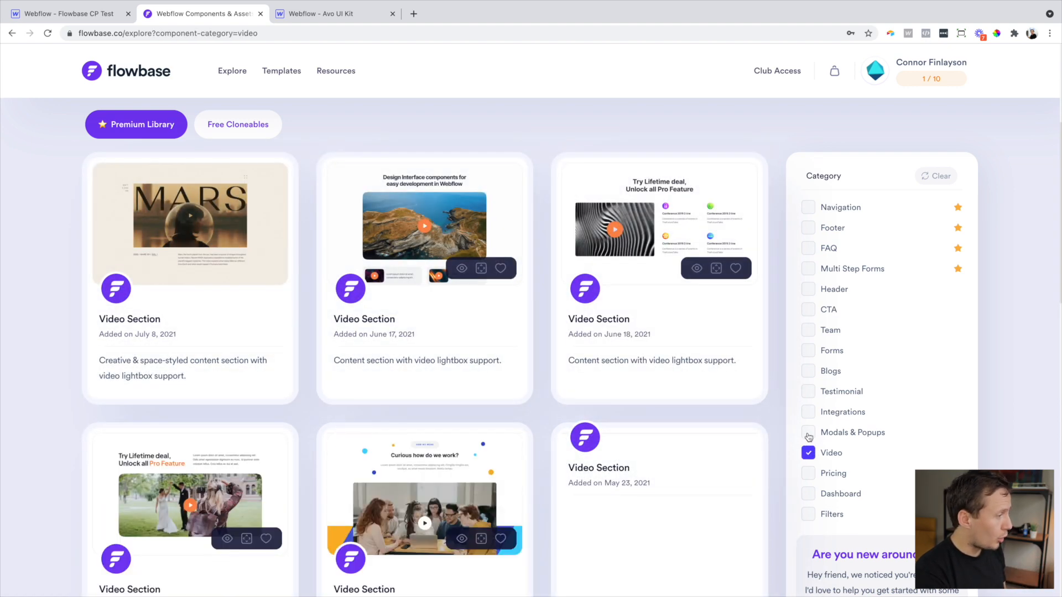
{"action": "left_click", "coordinate": [808, 432]}
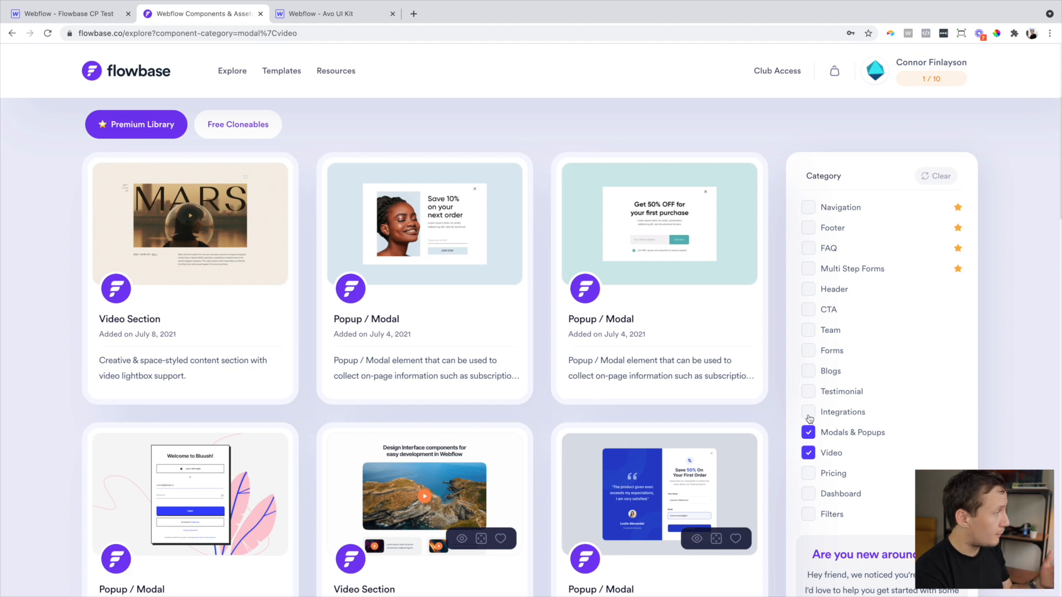
{"action": "left_click", "coordinate": [808, 412]}
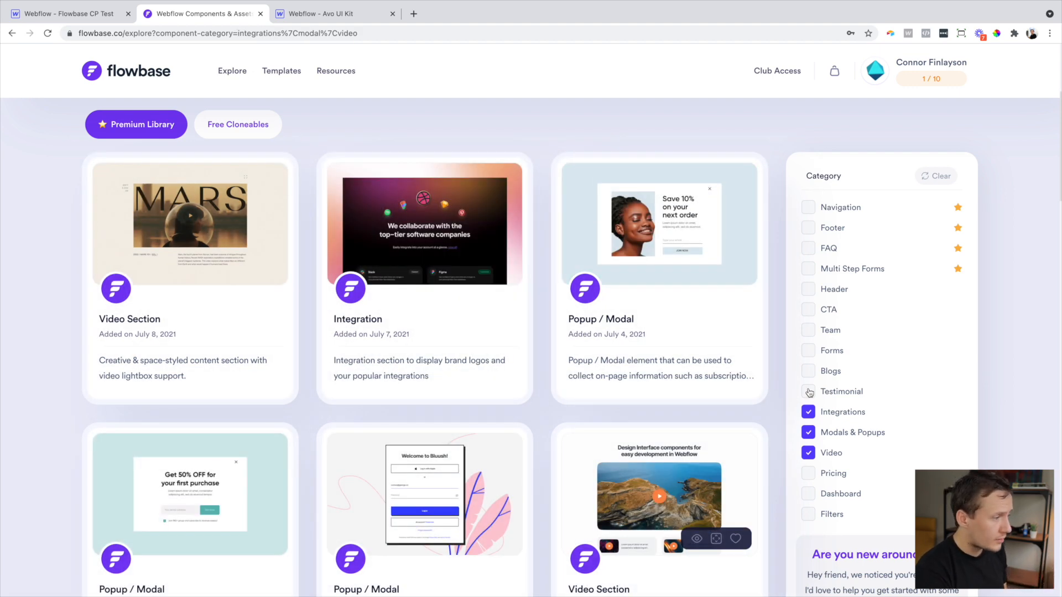
{"action": "left_click", "coordinate": [808, 371]}
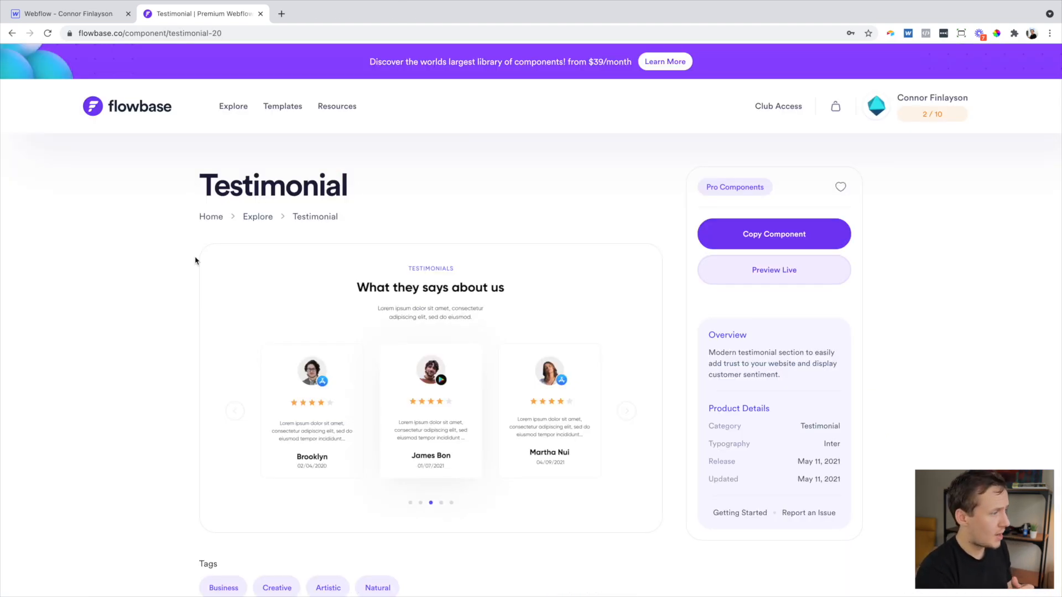
Copy the Testimonial component into the Webflow home page, then open Free Cloneables
{"action": "left_click", "coordinate": [772, 234]}
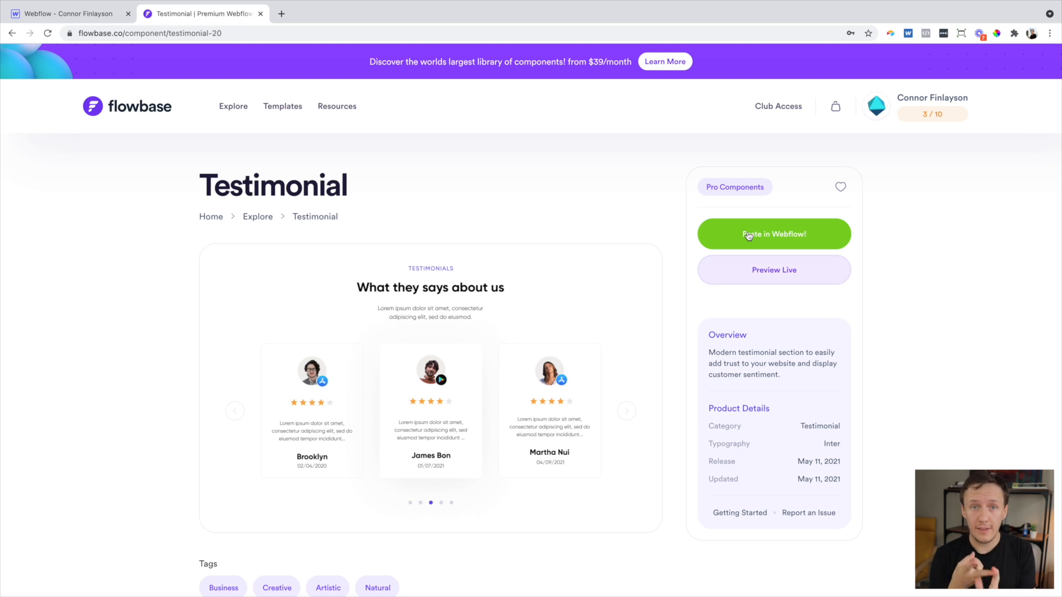
{"action": "left_click", "coordinate": [773, 234]}
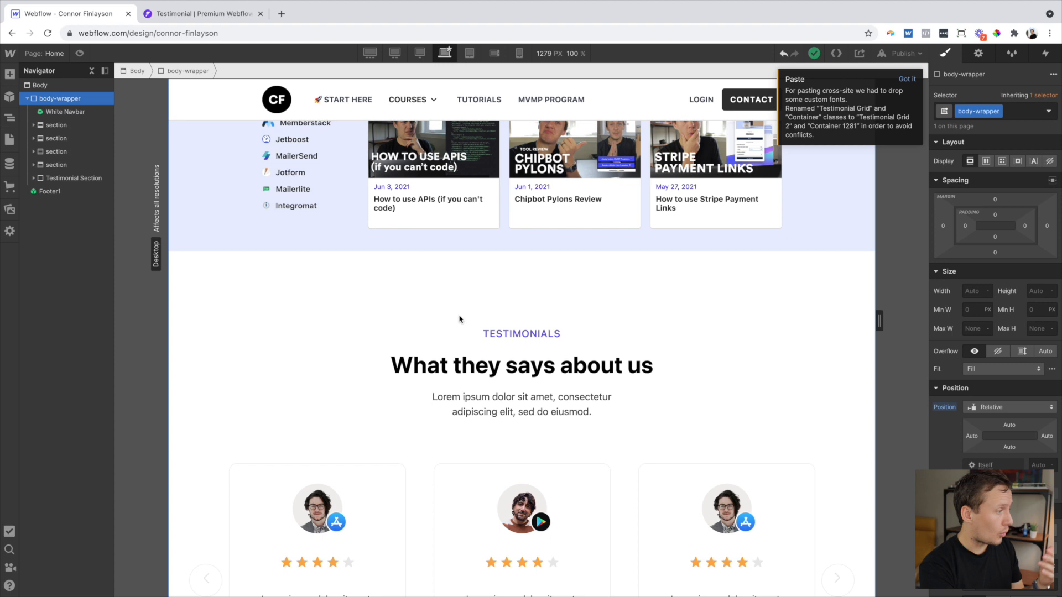
{"action": "scroll", "scroll_direction": "down", "scroll_amount": 3}
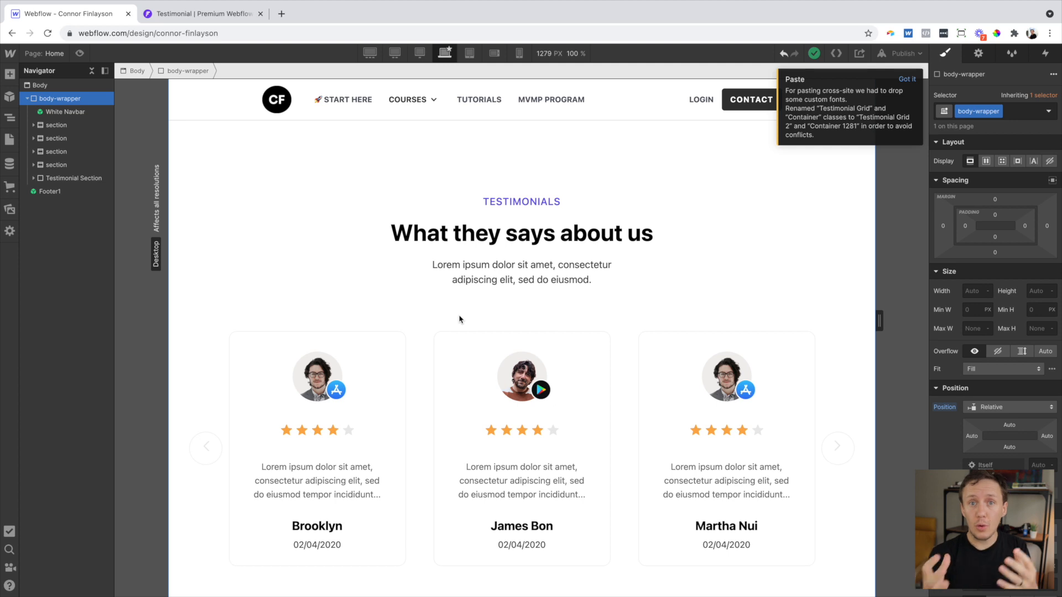
{"action": "left_click", "coordinate": [200, 13]}
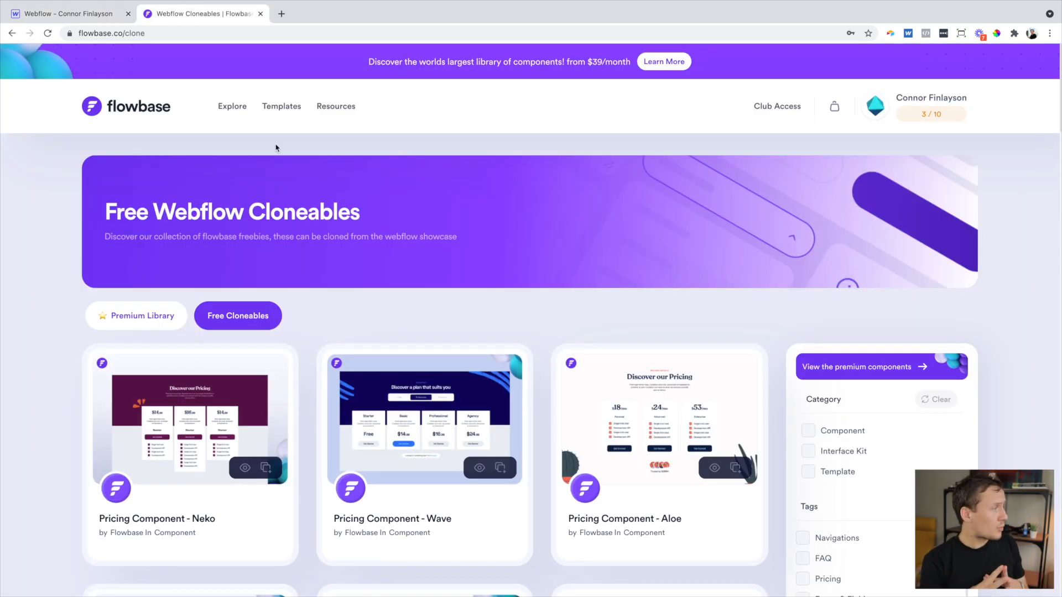